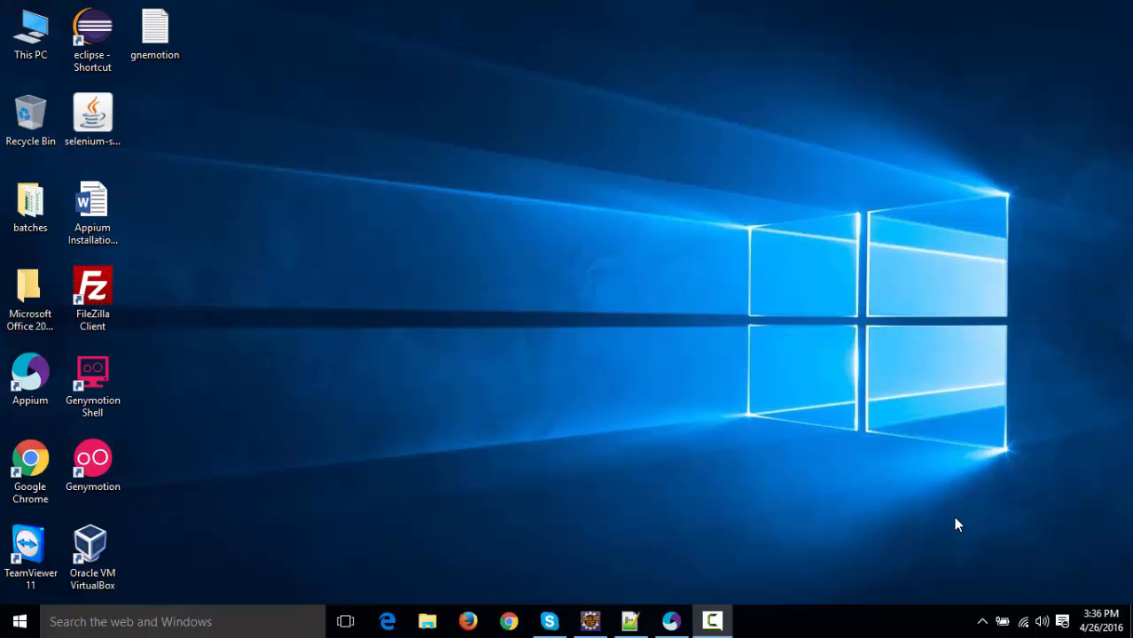
mouse_move(120, 463)
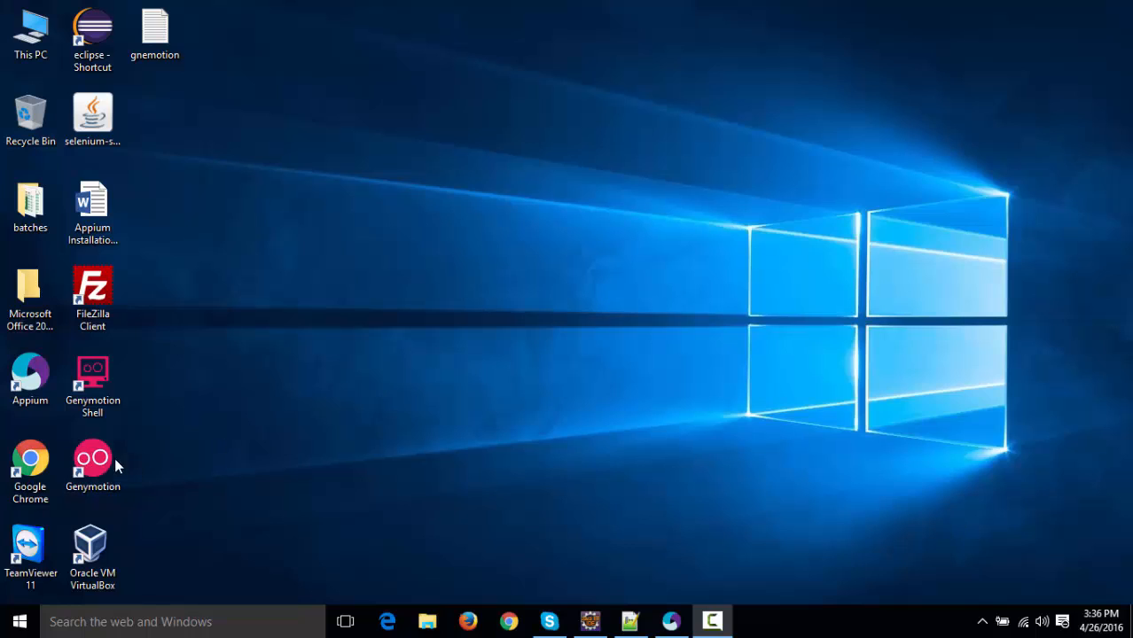
Launch Genymotion, then open and cancel the new virtual device wizard.
click(92, 461)
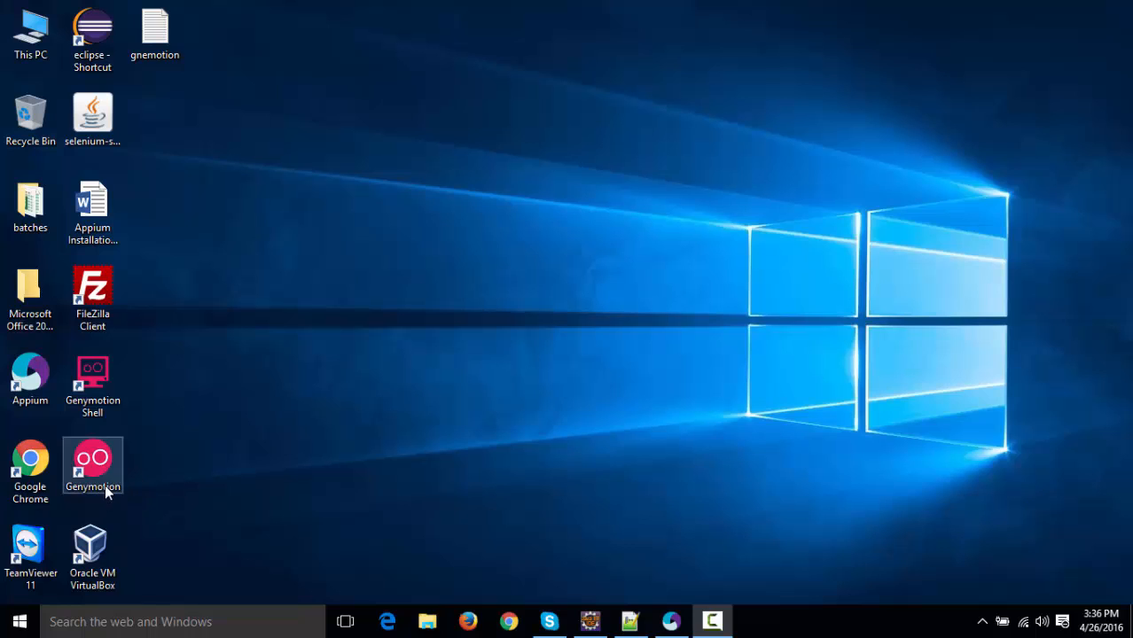
double_click(93, 461)
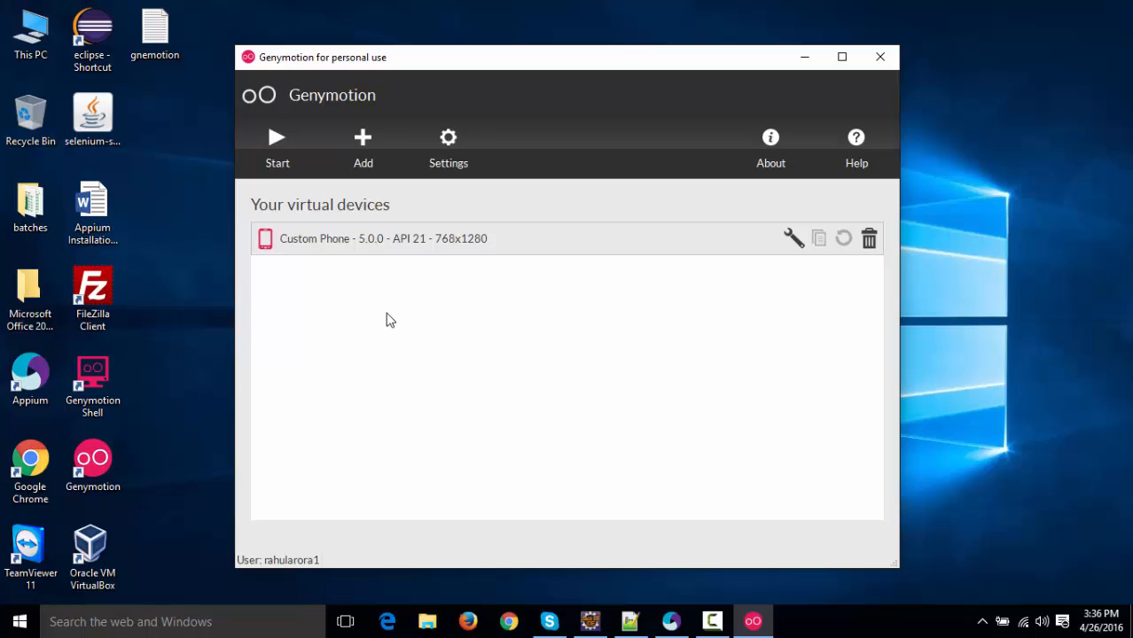
mouse_move(353, 248)
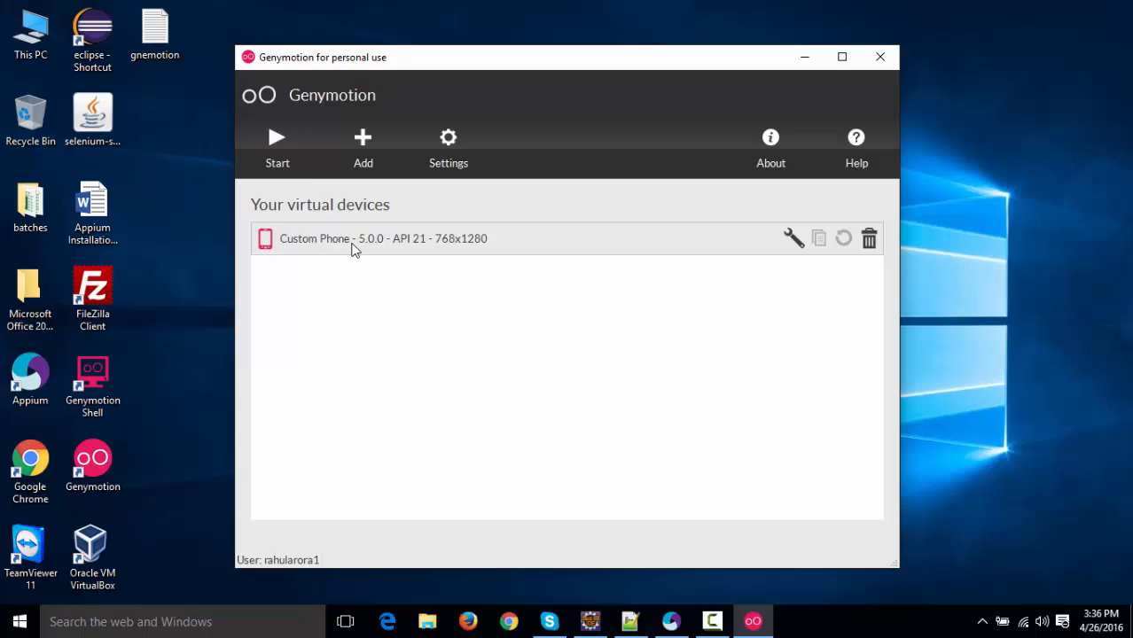
mouse_move(361, 151)
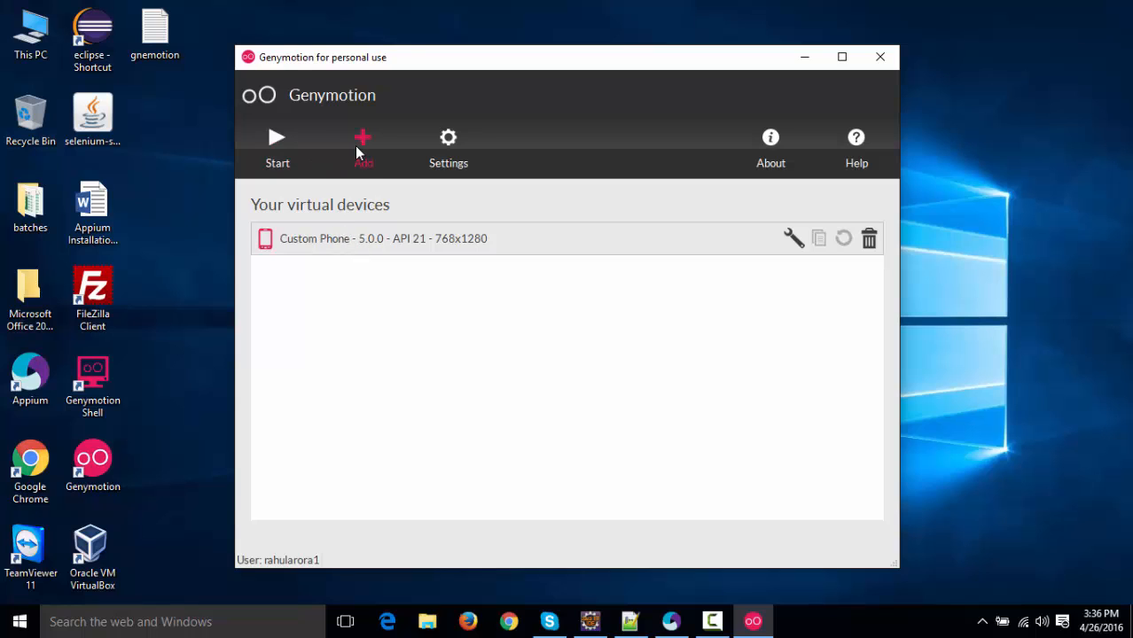
click(363, 138)
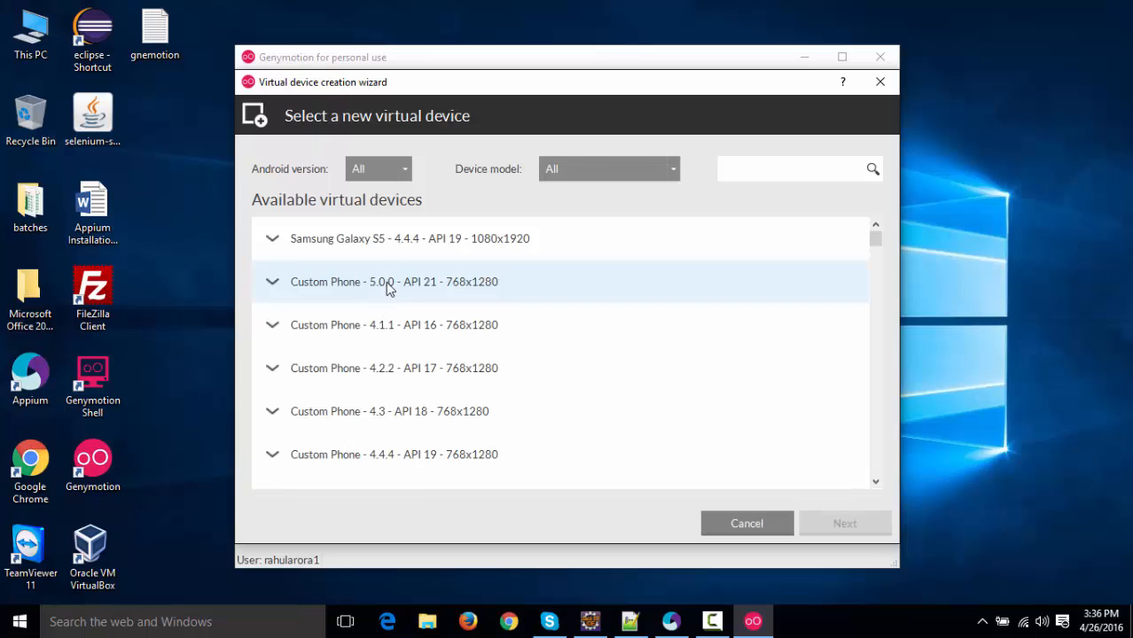
mouse_move(495, 322)
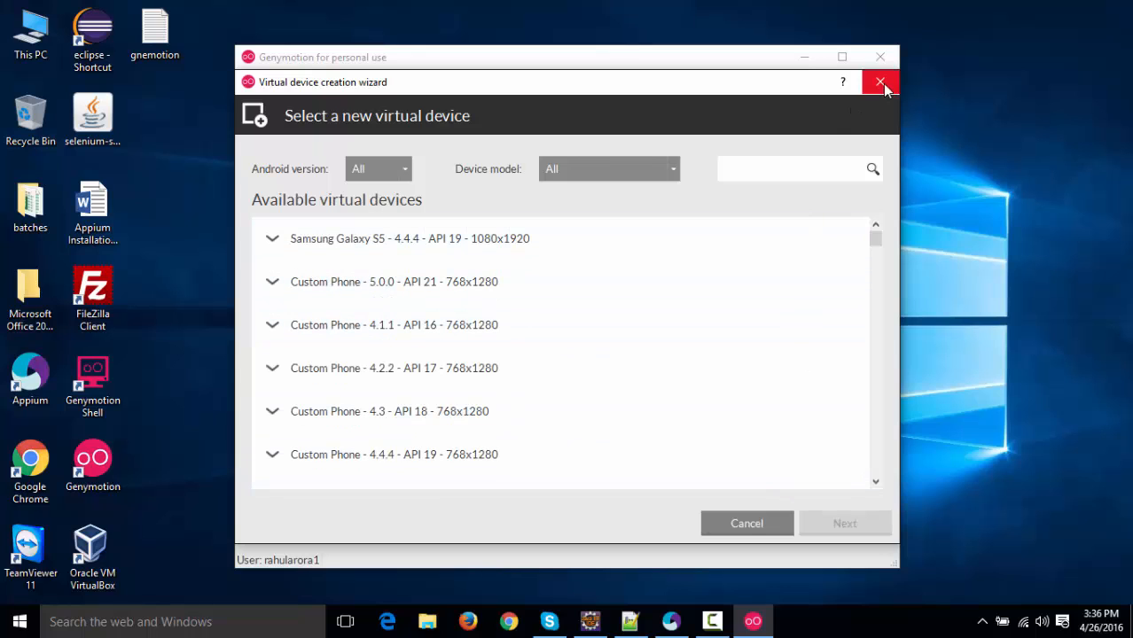
click(880, 81)
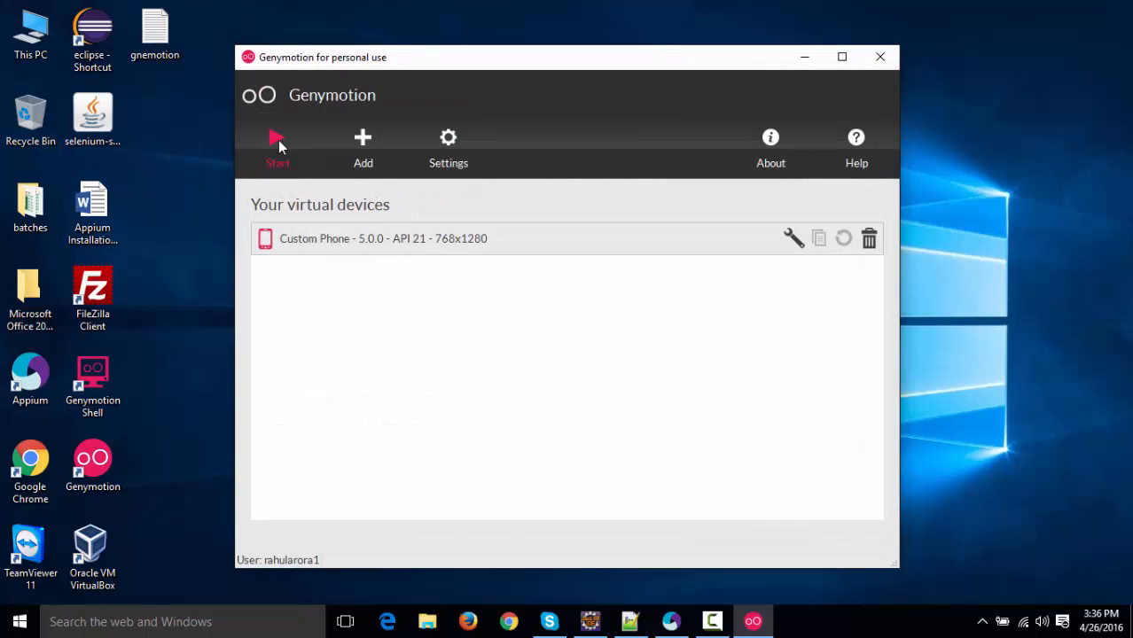
Boot the Custom Phone 5.0.0 API 21 virtual device.
click(278, 146)
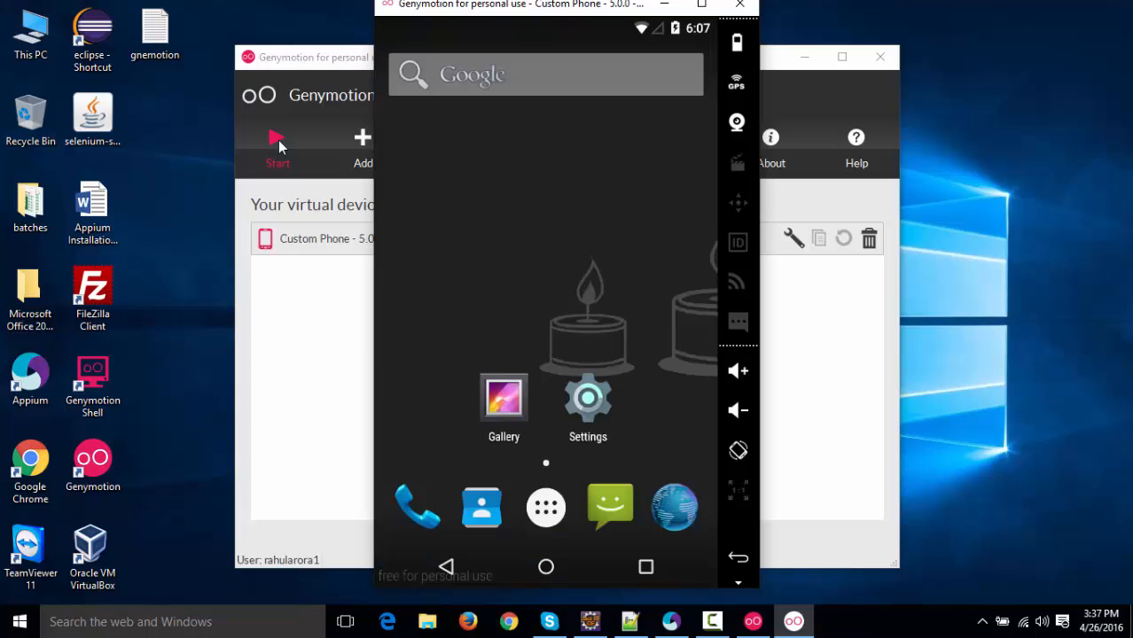
mouse_move(559, 237)
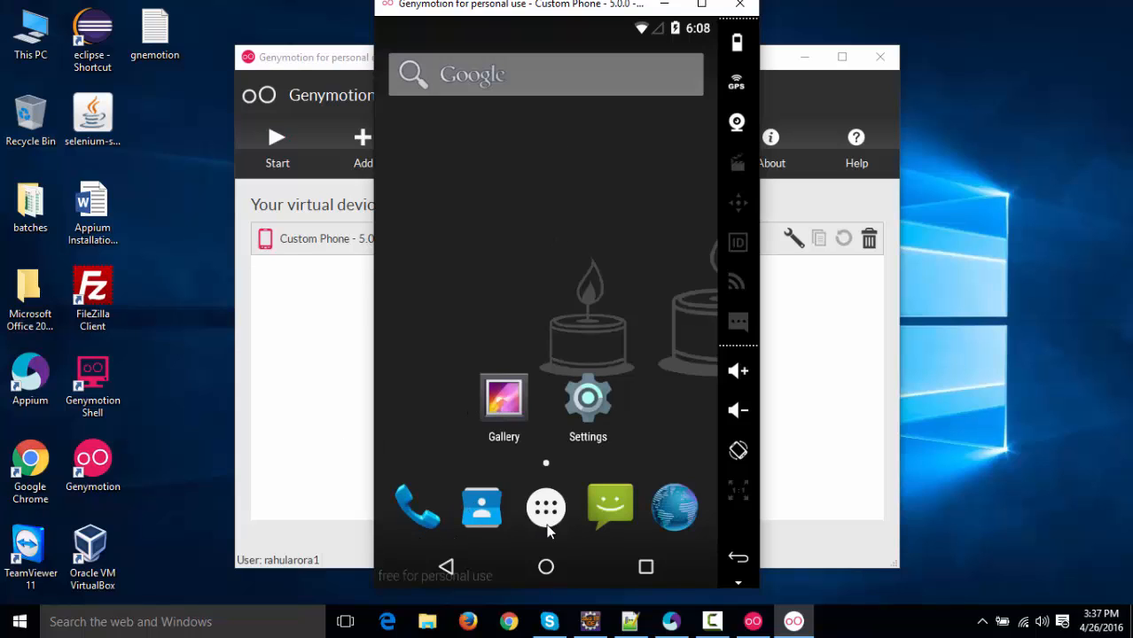
Open selendroid-test-app from the app drawer, then bring up the Phone dialer keypad.
click(545, 507)
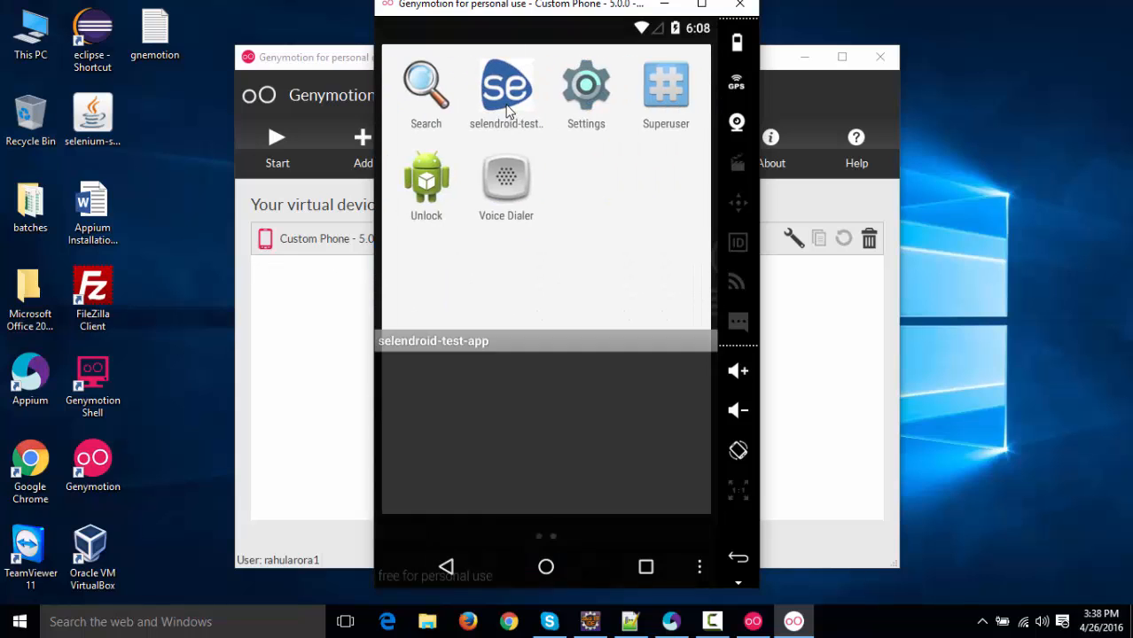
click(505, 86)
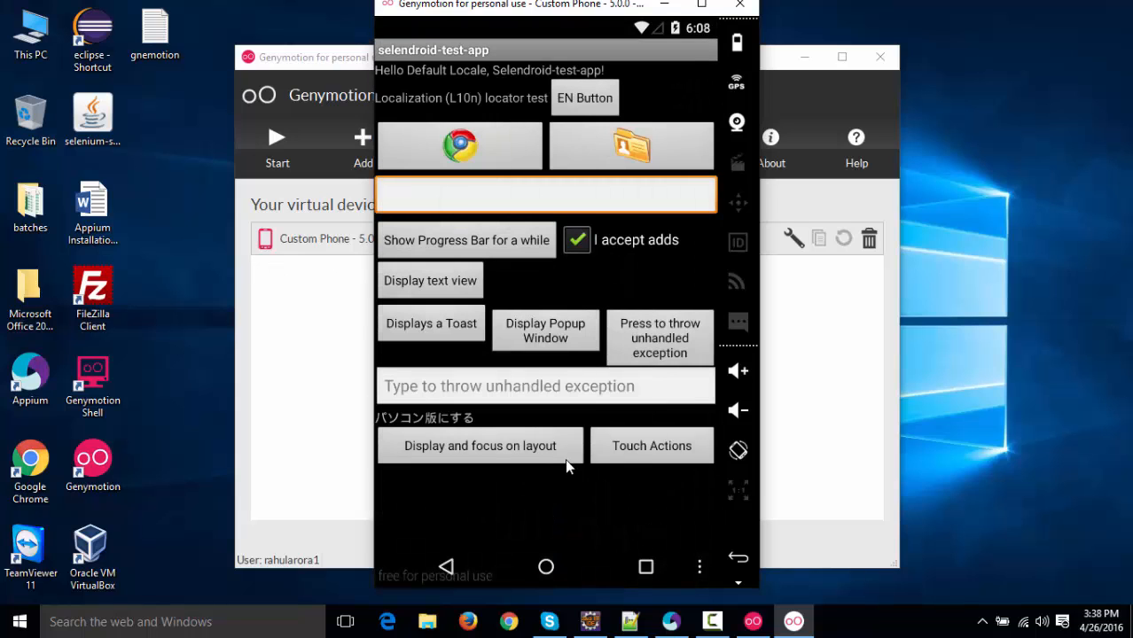
click(545, 567)
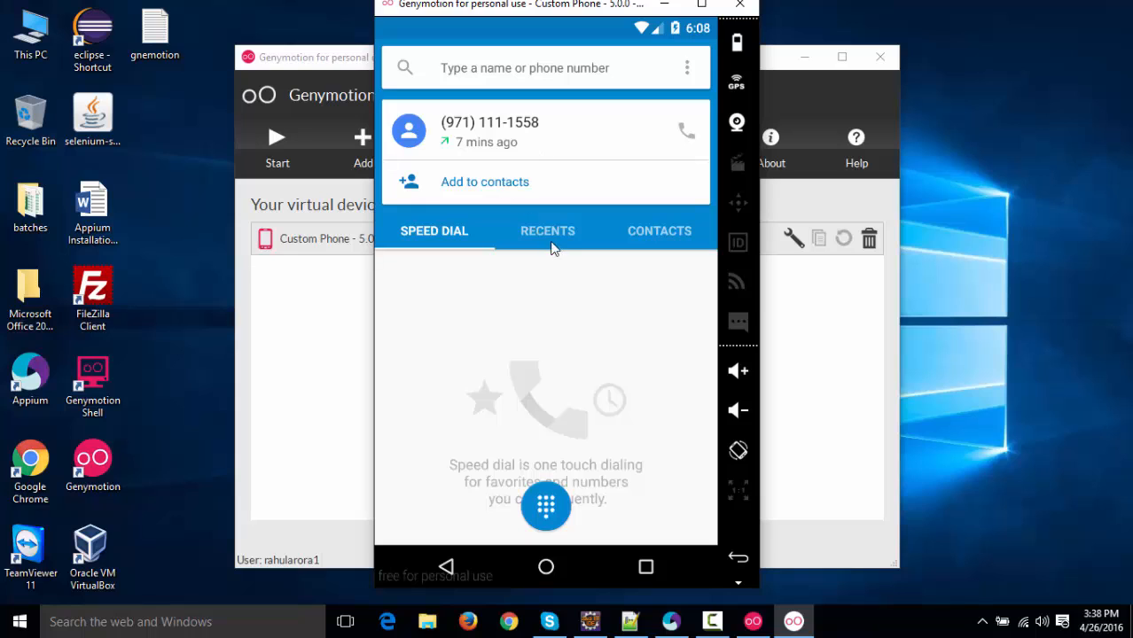
click(545, 507)
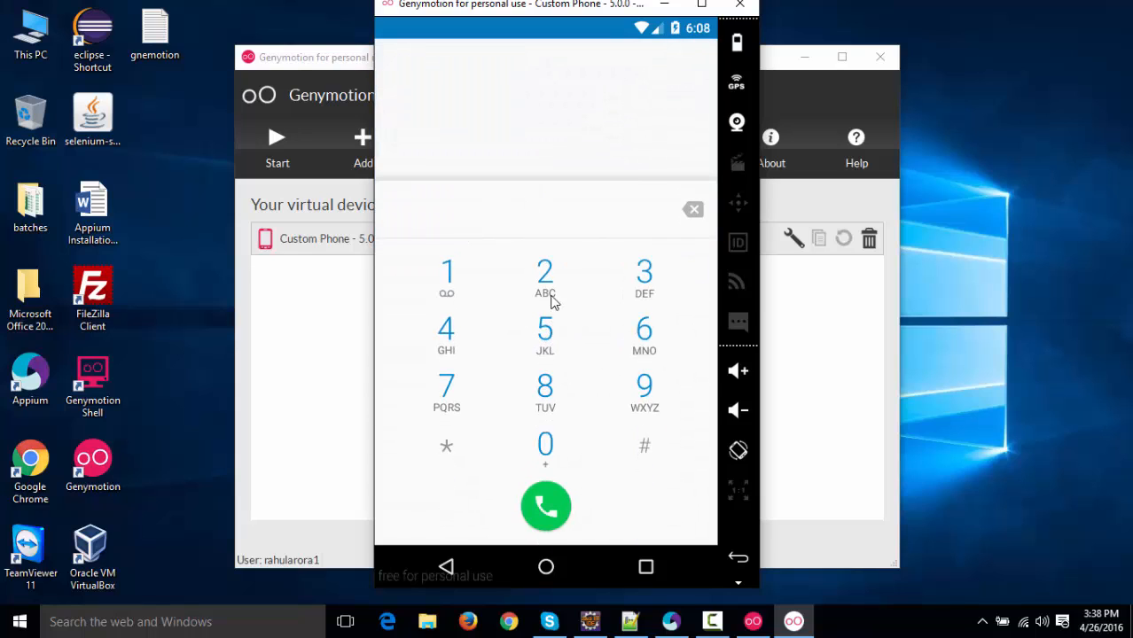
mouse_move(547, 338)
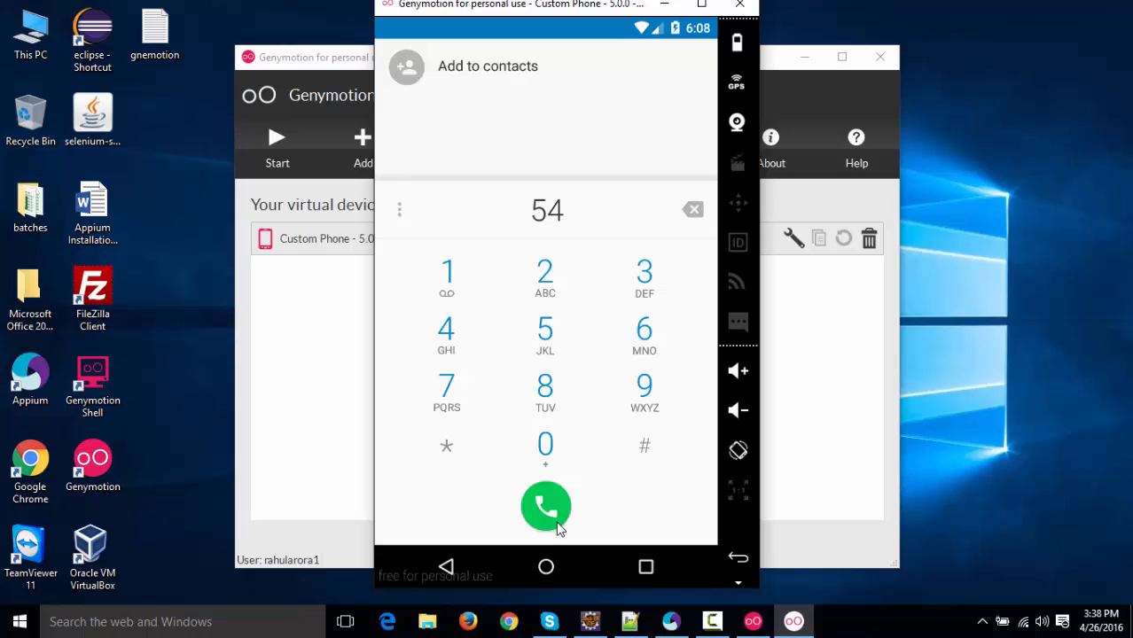
mouse_move(546, 568)
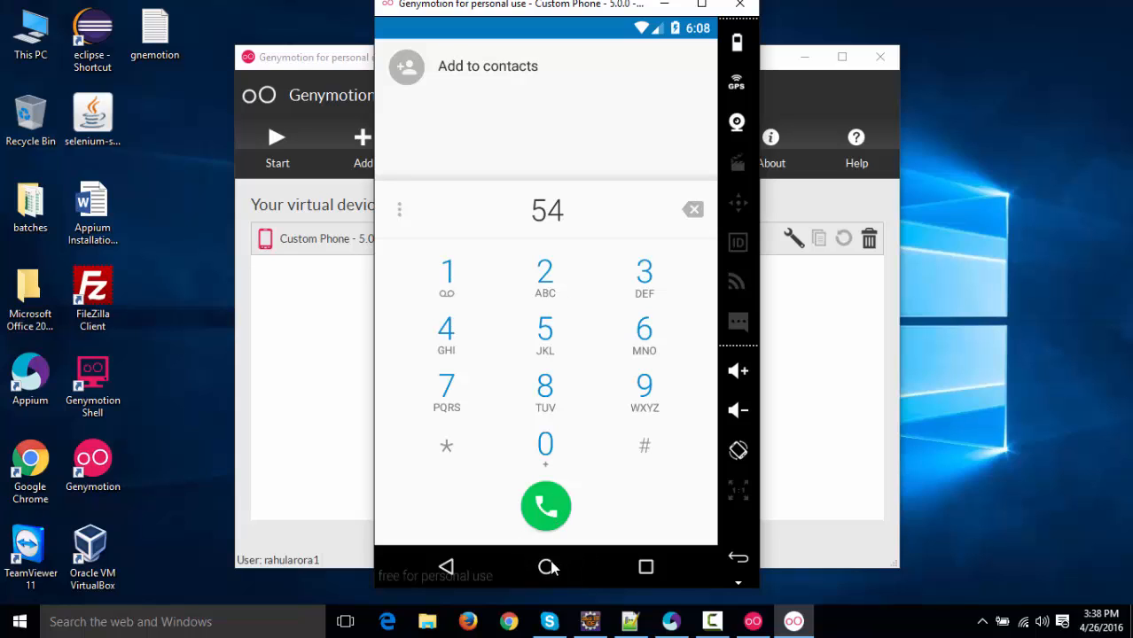
mouse_move(545, 568)
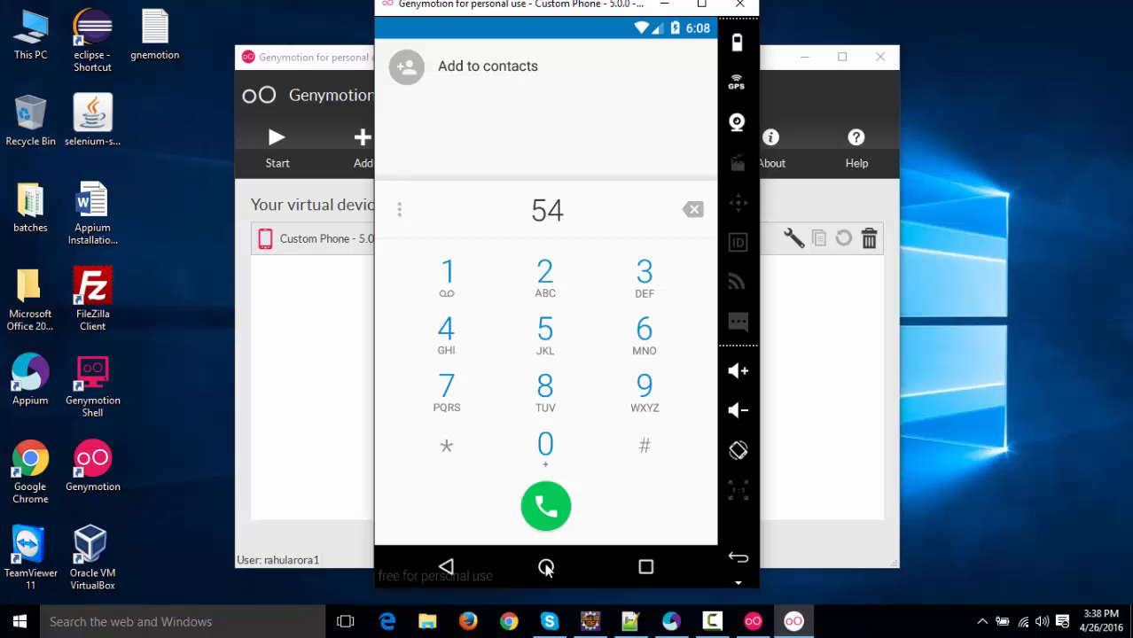
Return the emulated phone to its Android home screen.
click(545, 567)
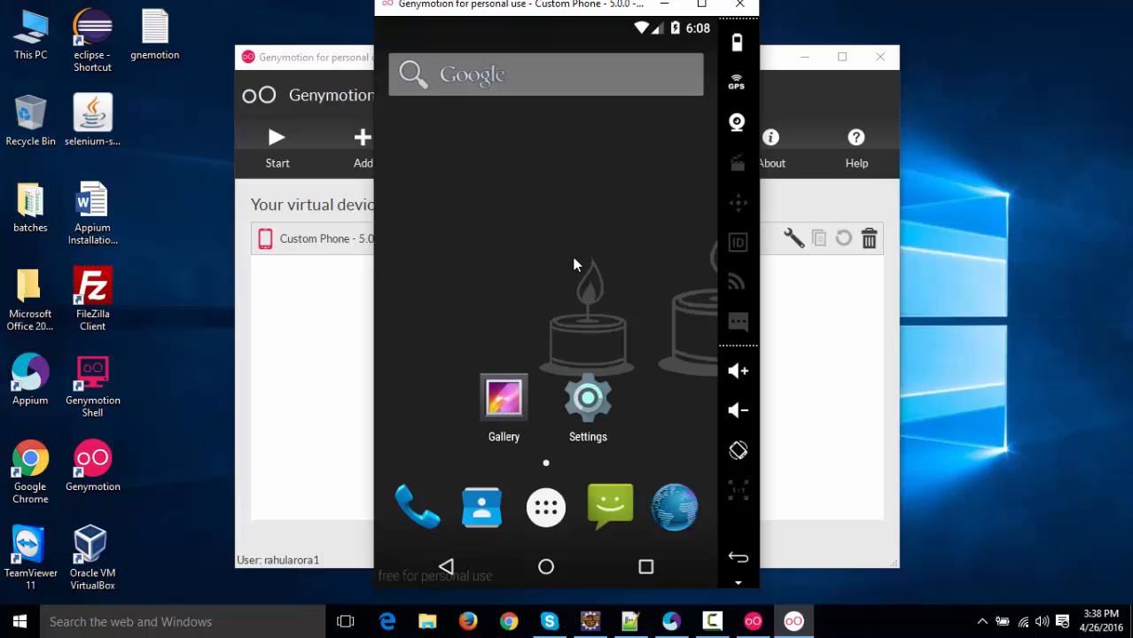
mouse_move(436, 381)
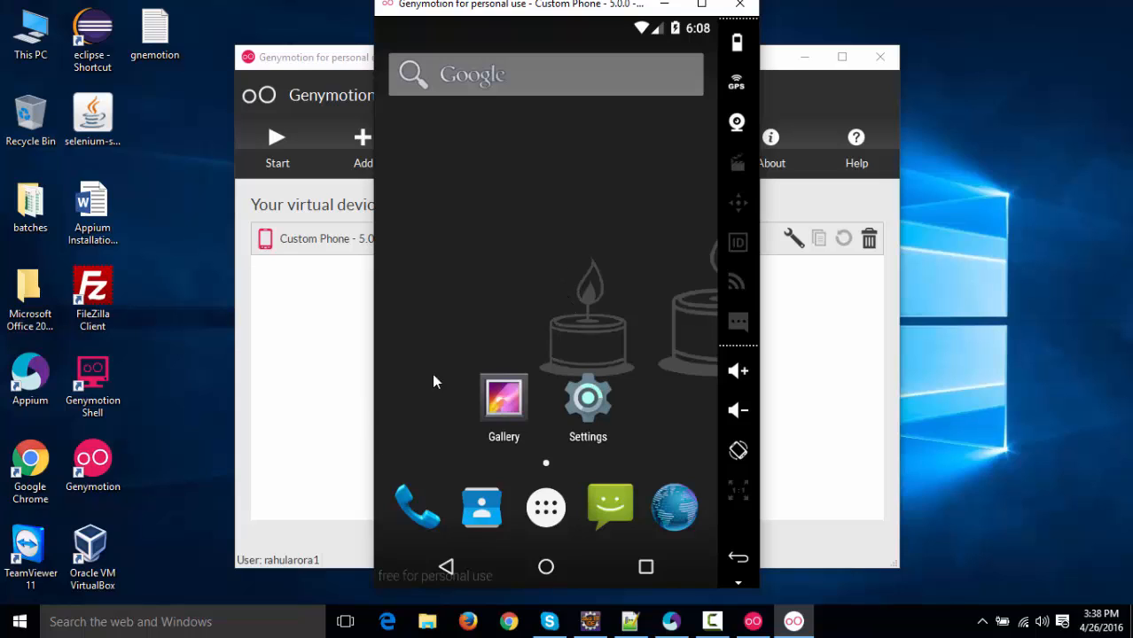
mouse_move(598, 377)
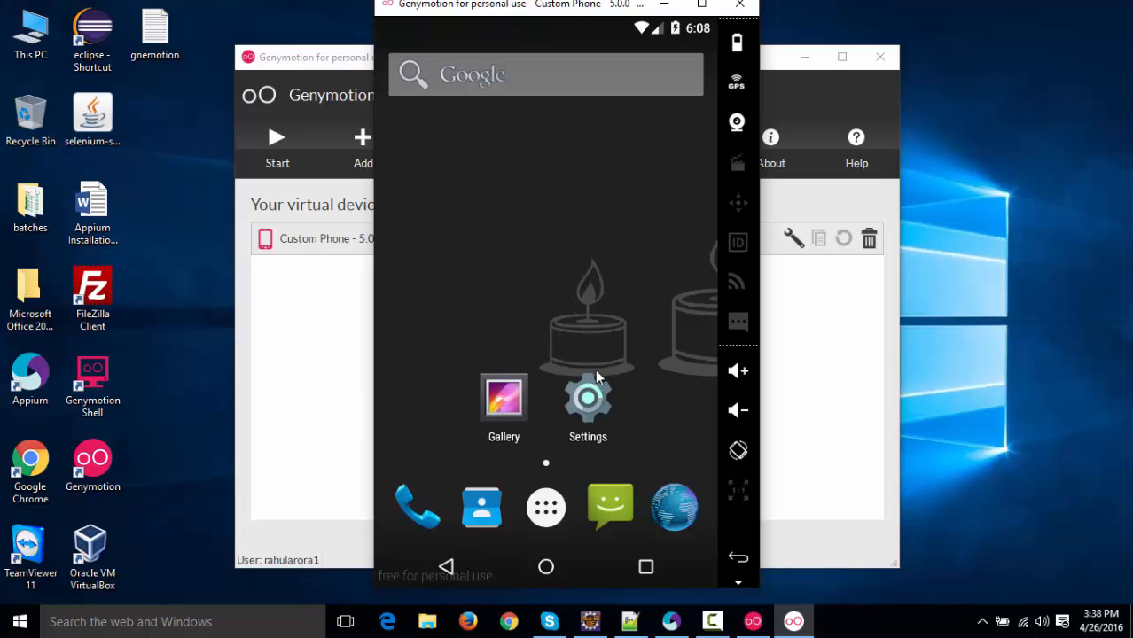
mouse_move(589, 621)
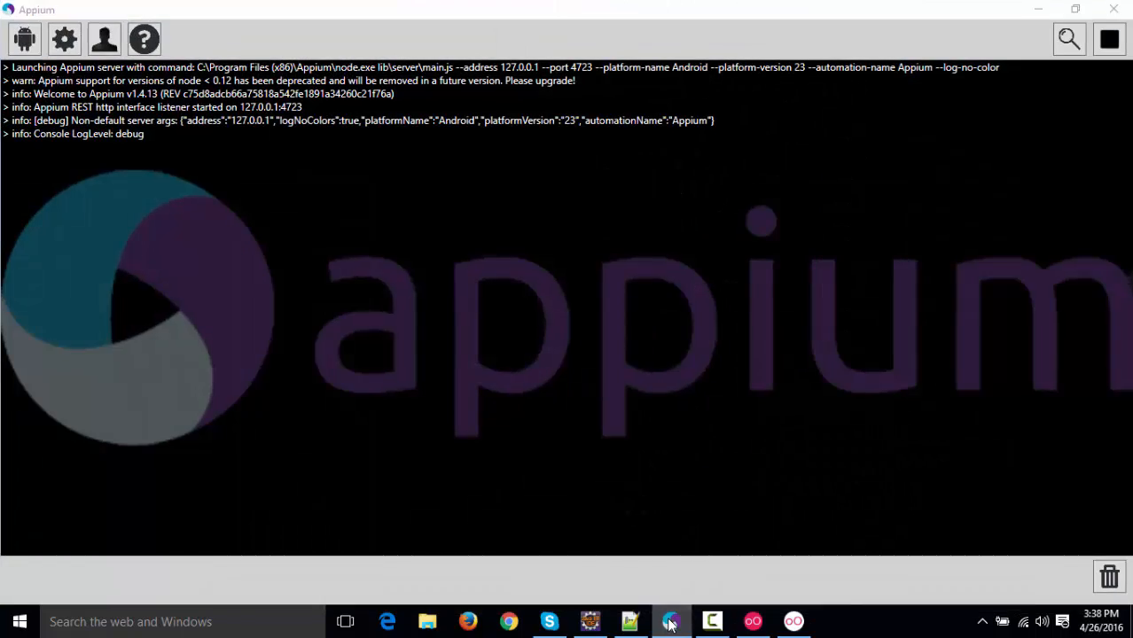
click(669, 622)
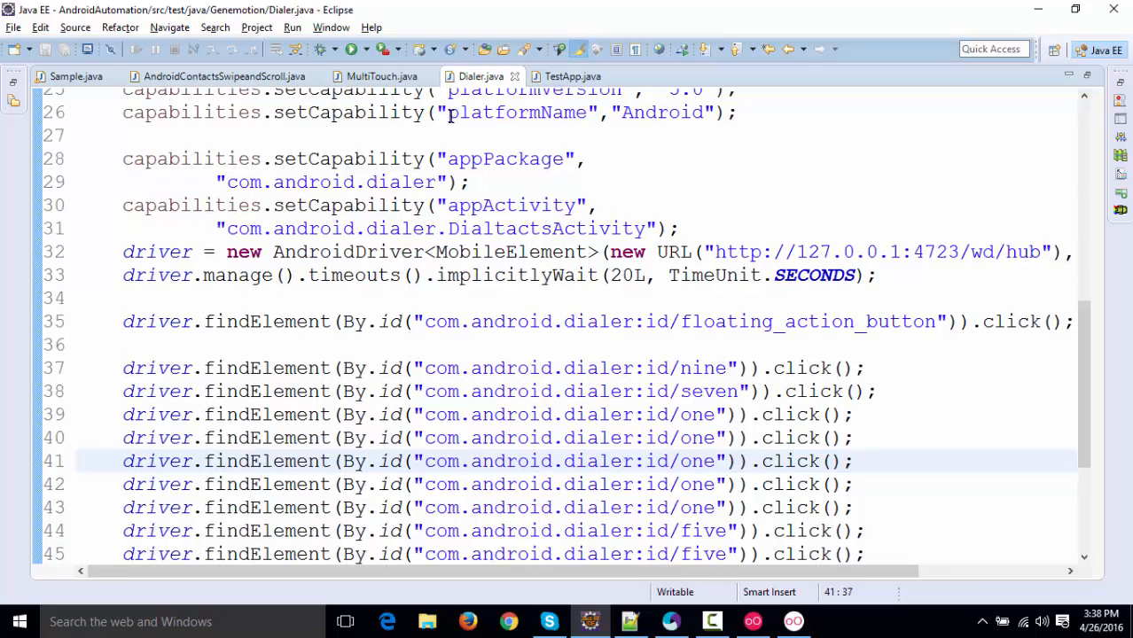
mouse_move(345, 49)
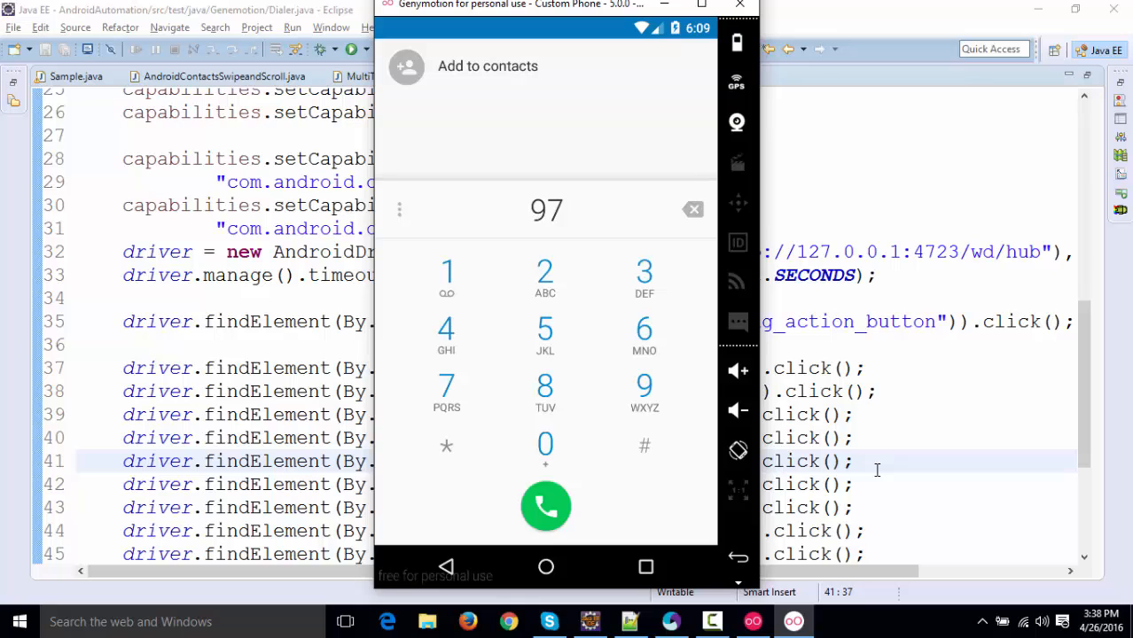
click(446, 272)
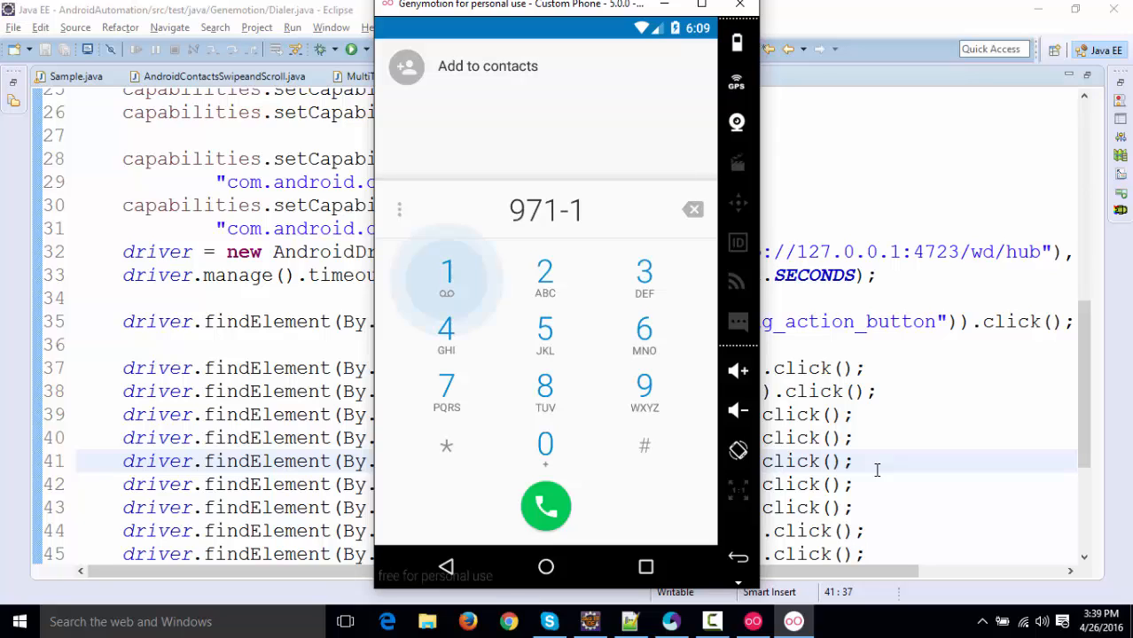
click(445, 272)
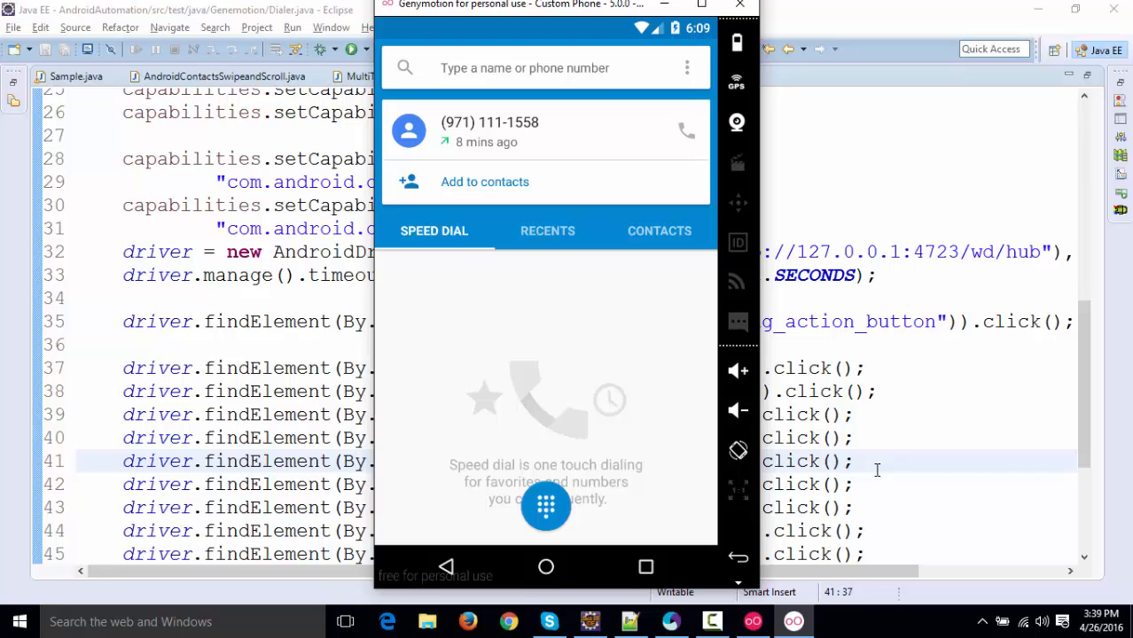
click(683, 130)
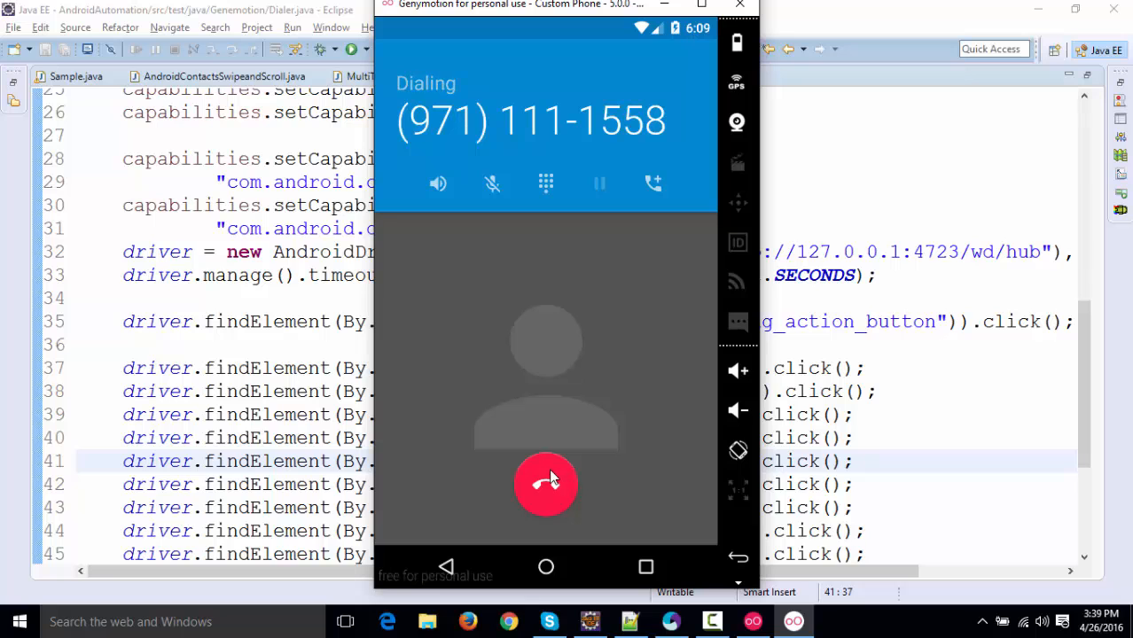
click(545, 484)
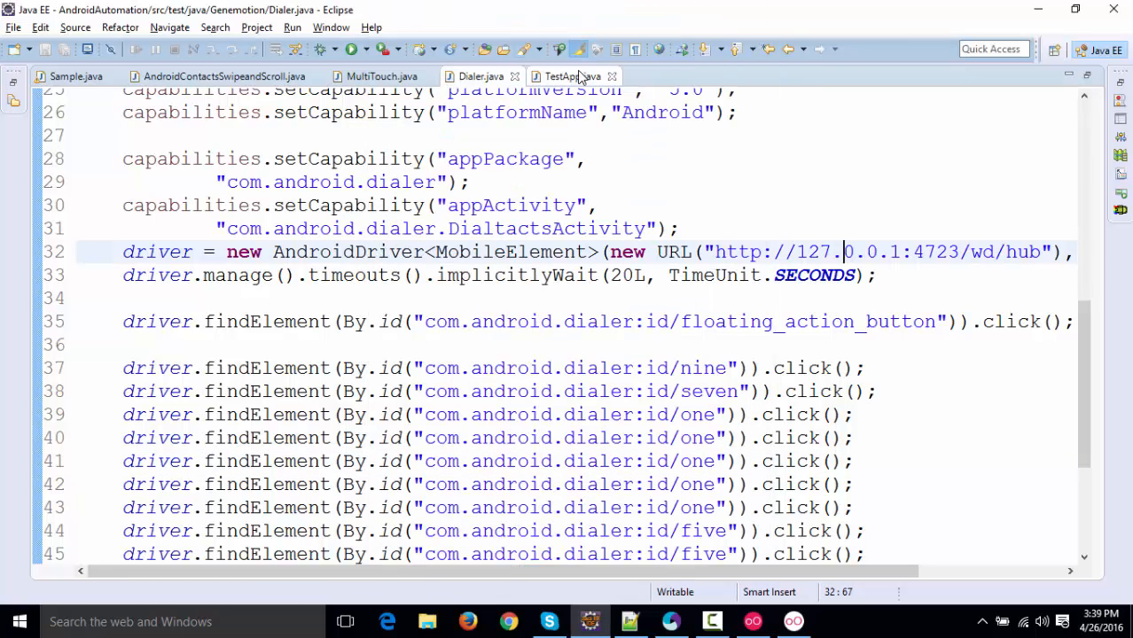
Stop the Appium server, clear its log, and relaunch it.
click(574, 76)
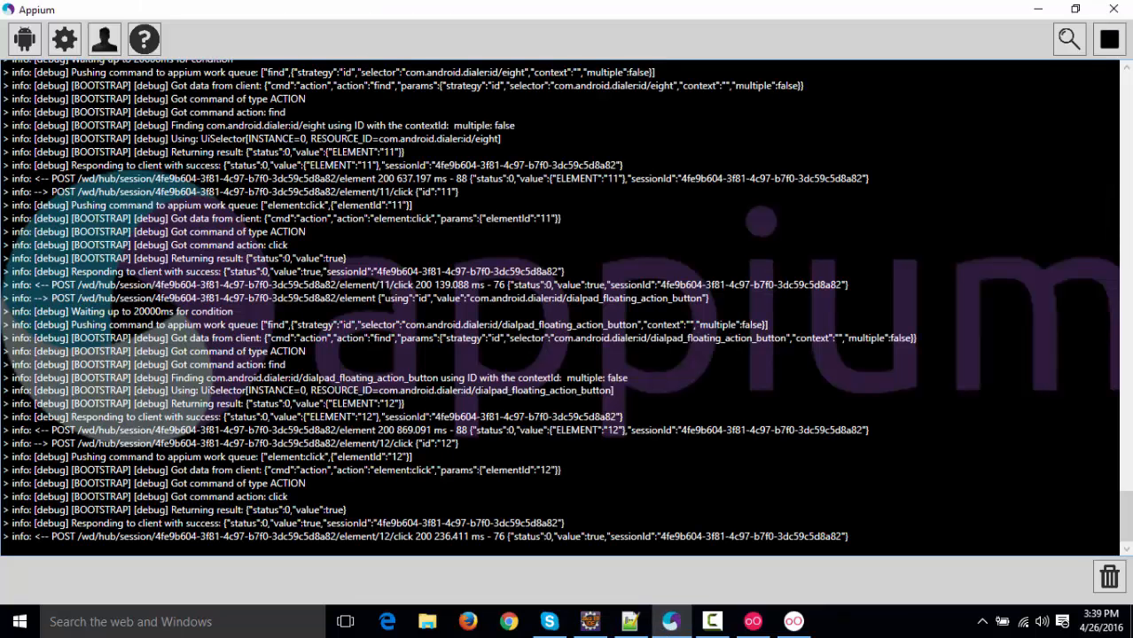
click(1109, 42)
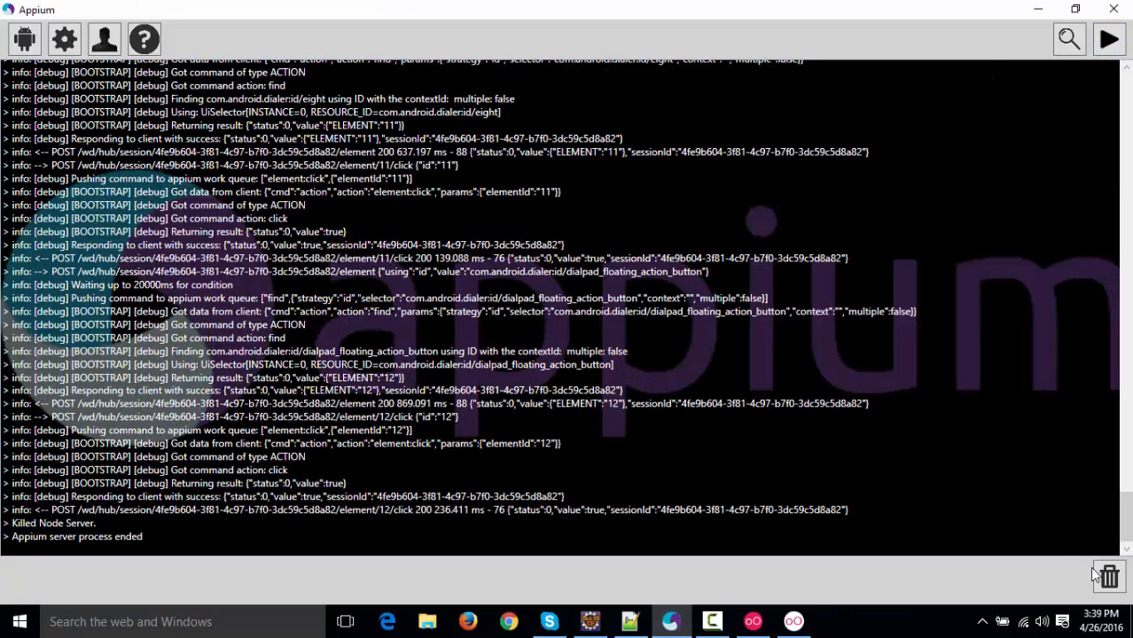
click(1109, 39)
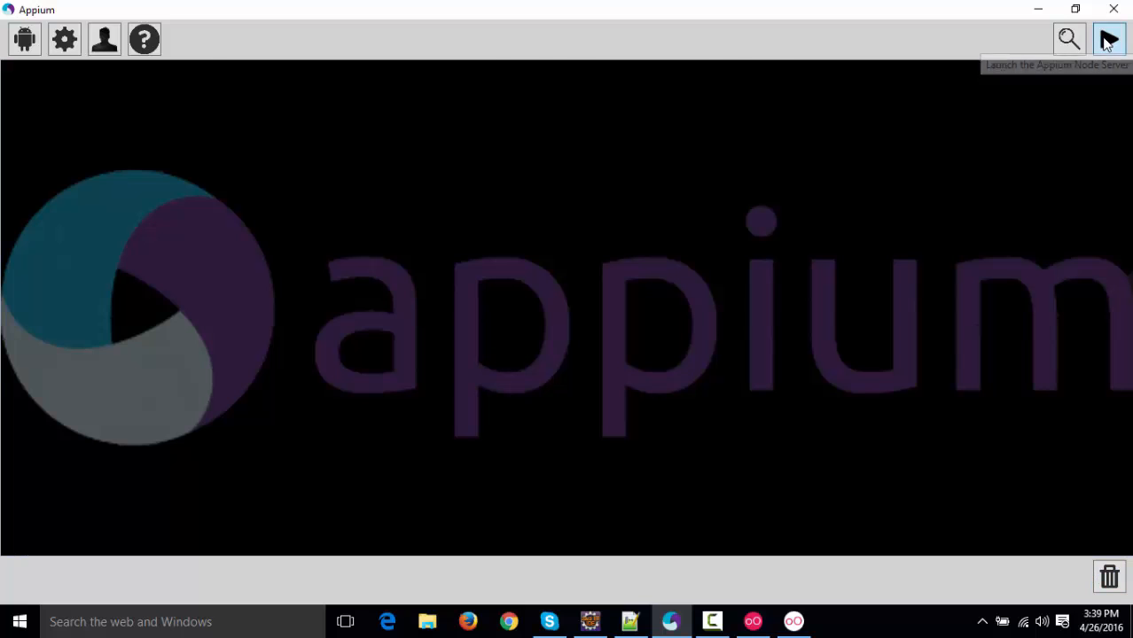
click(1107, 39)
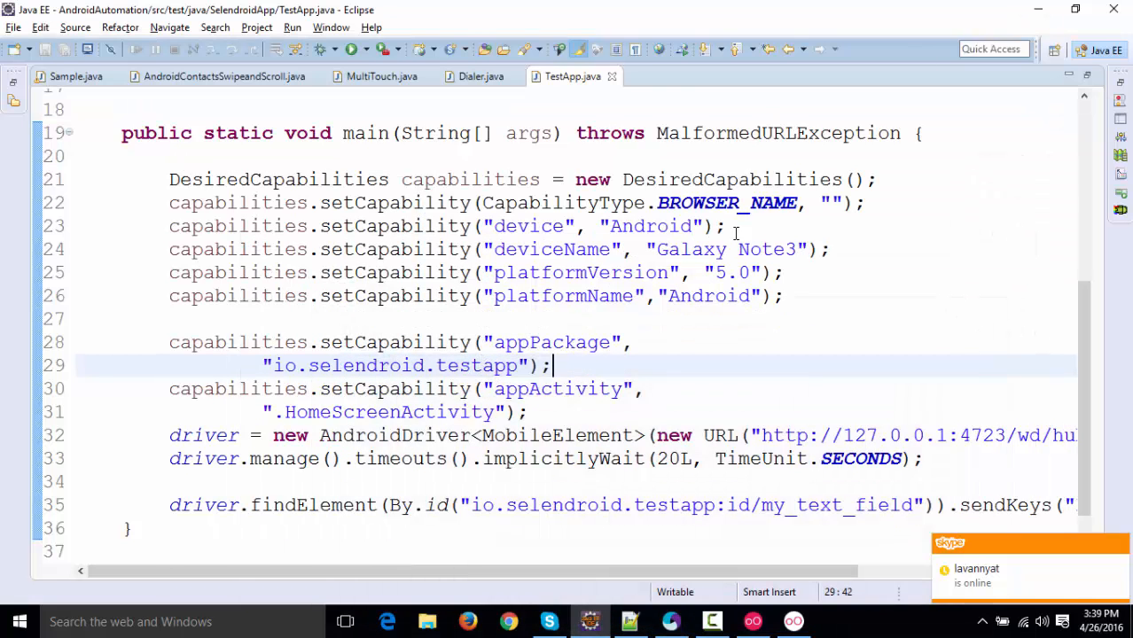
mouse_move(350, 49)
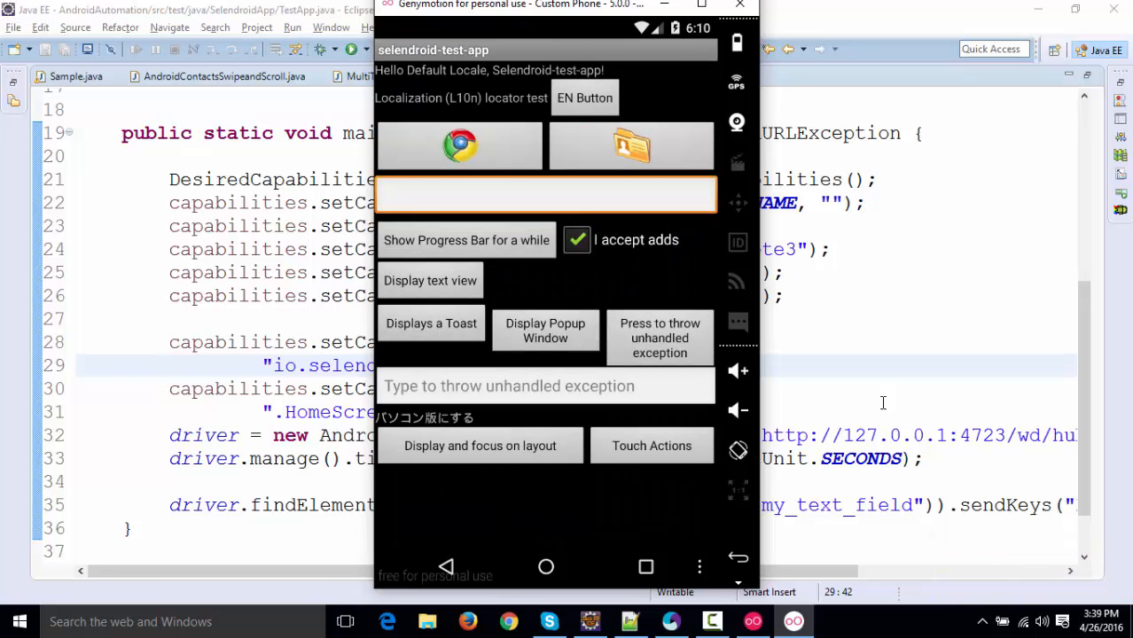
Run TestApp.java to type 'Hello Genemotion !!!' into the Selendroid text field.
text(Hello)
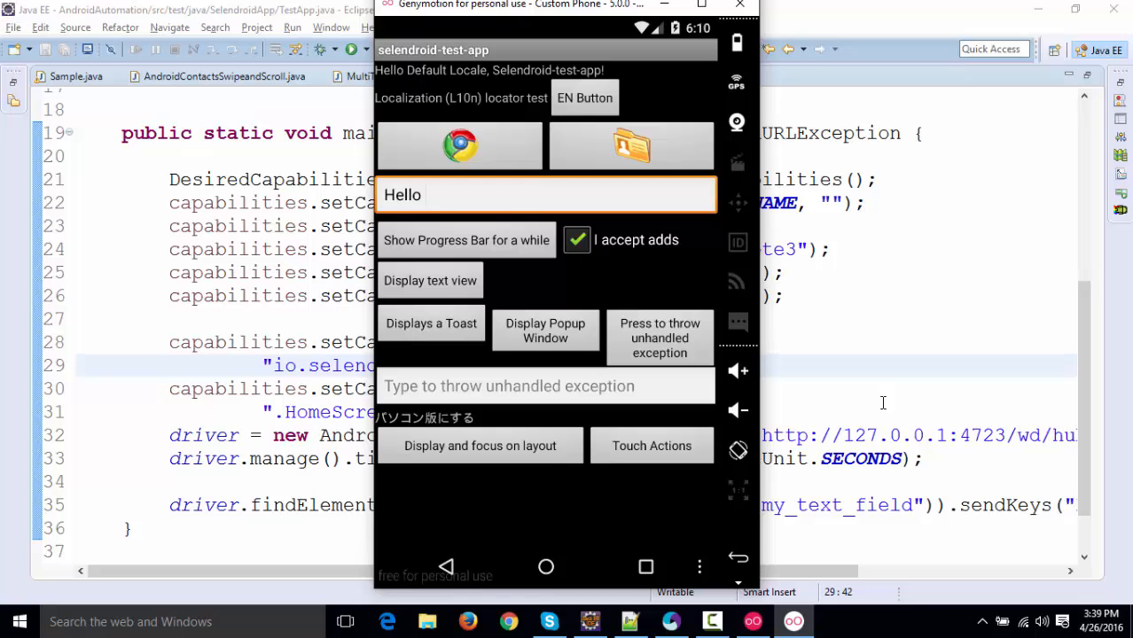
text(Genemotion !!!)
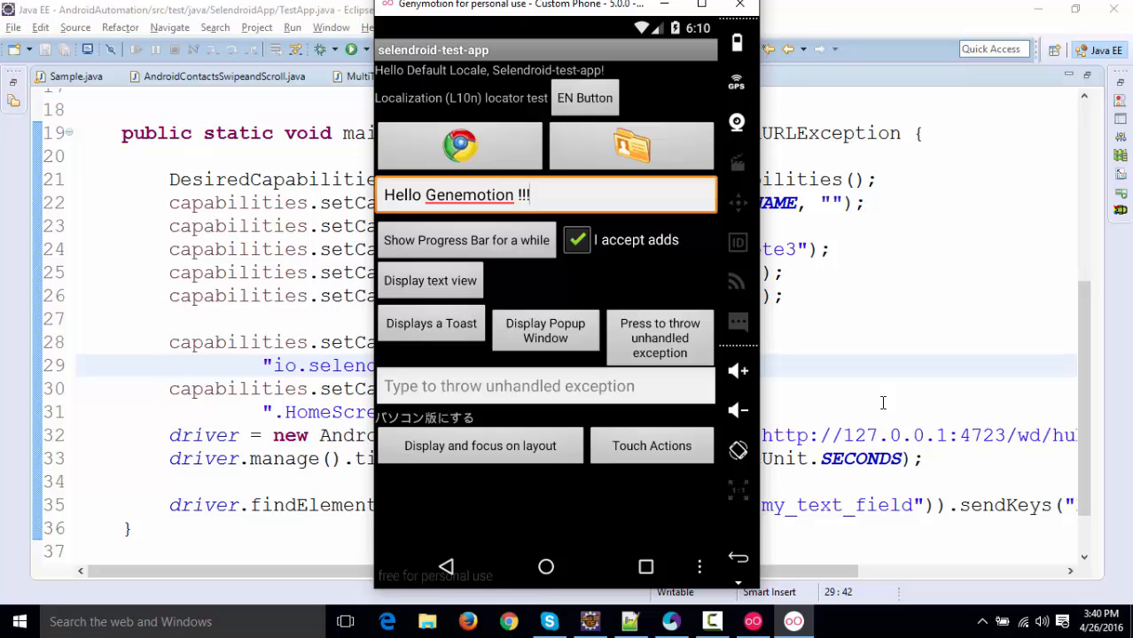
mouse_move(713, 379)
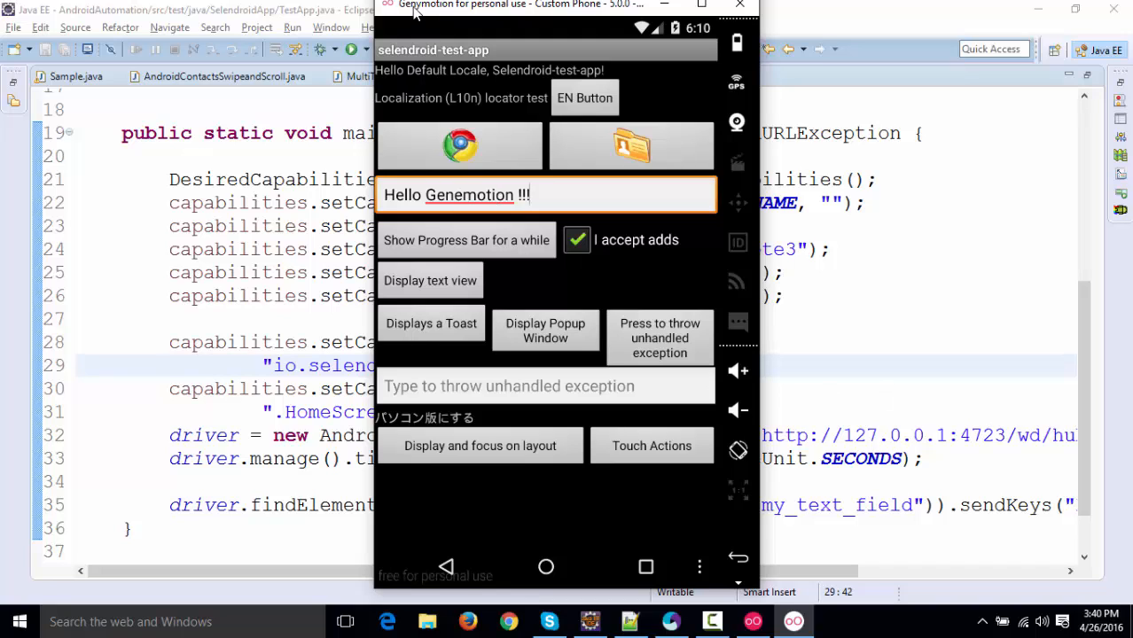
mouse_move(547, 246)
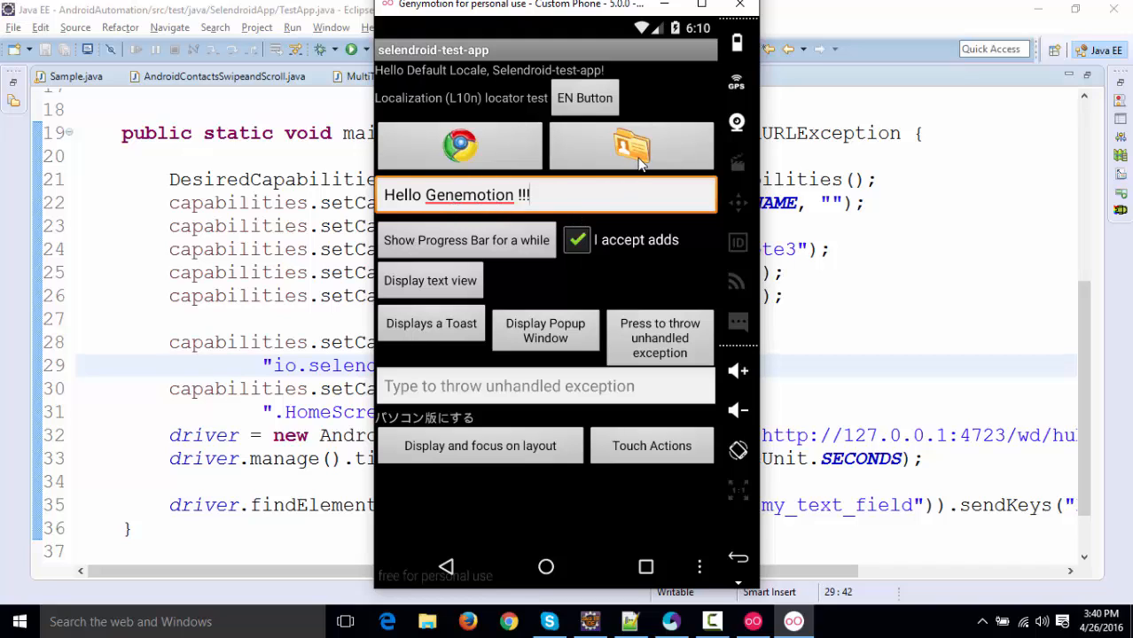
mouse_move(469, 179)
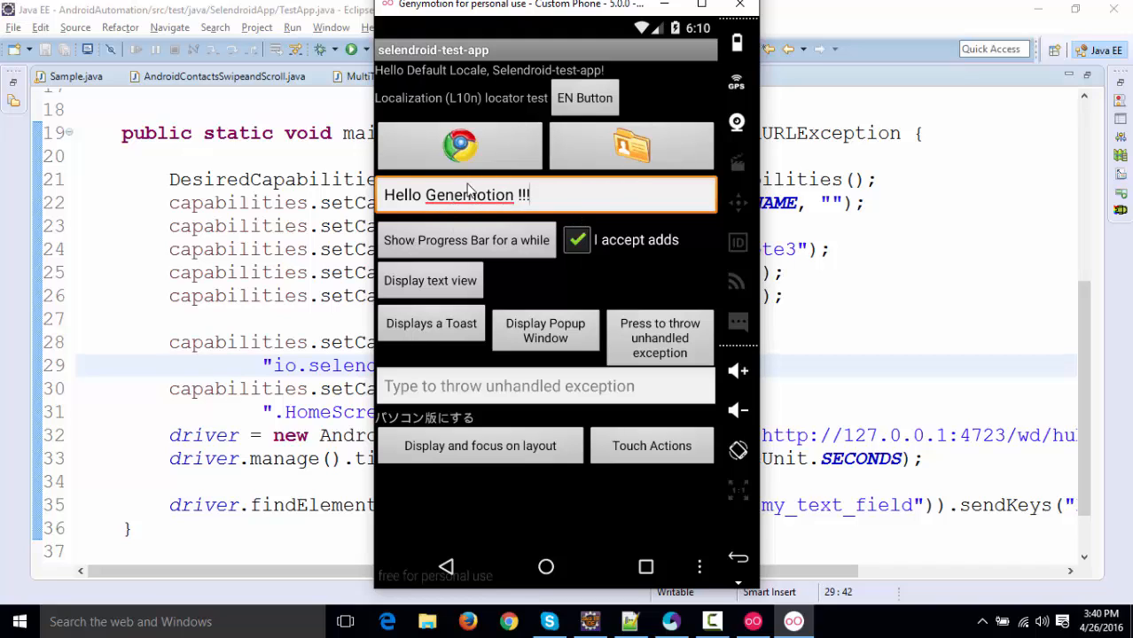